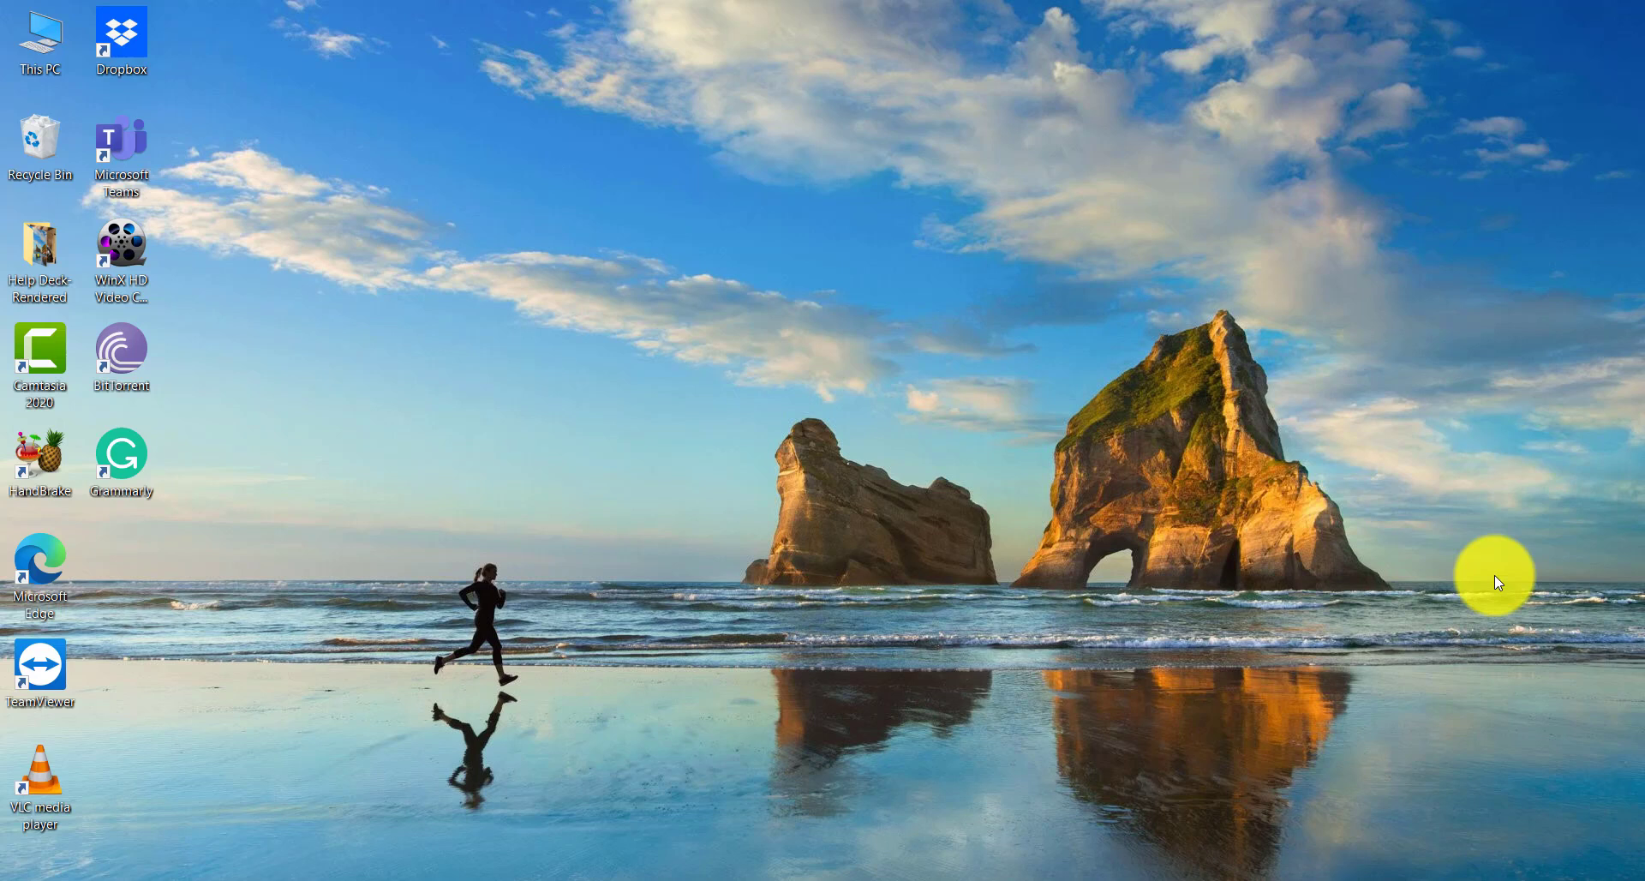
mouse_move(830, 637)
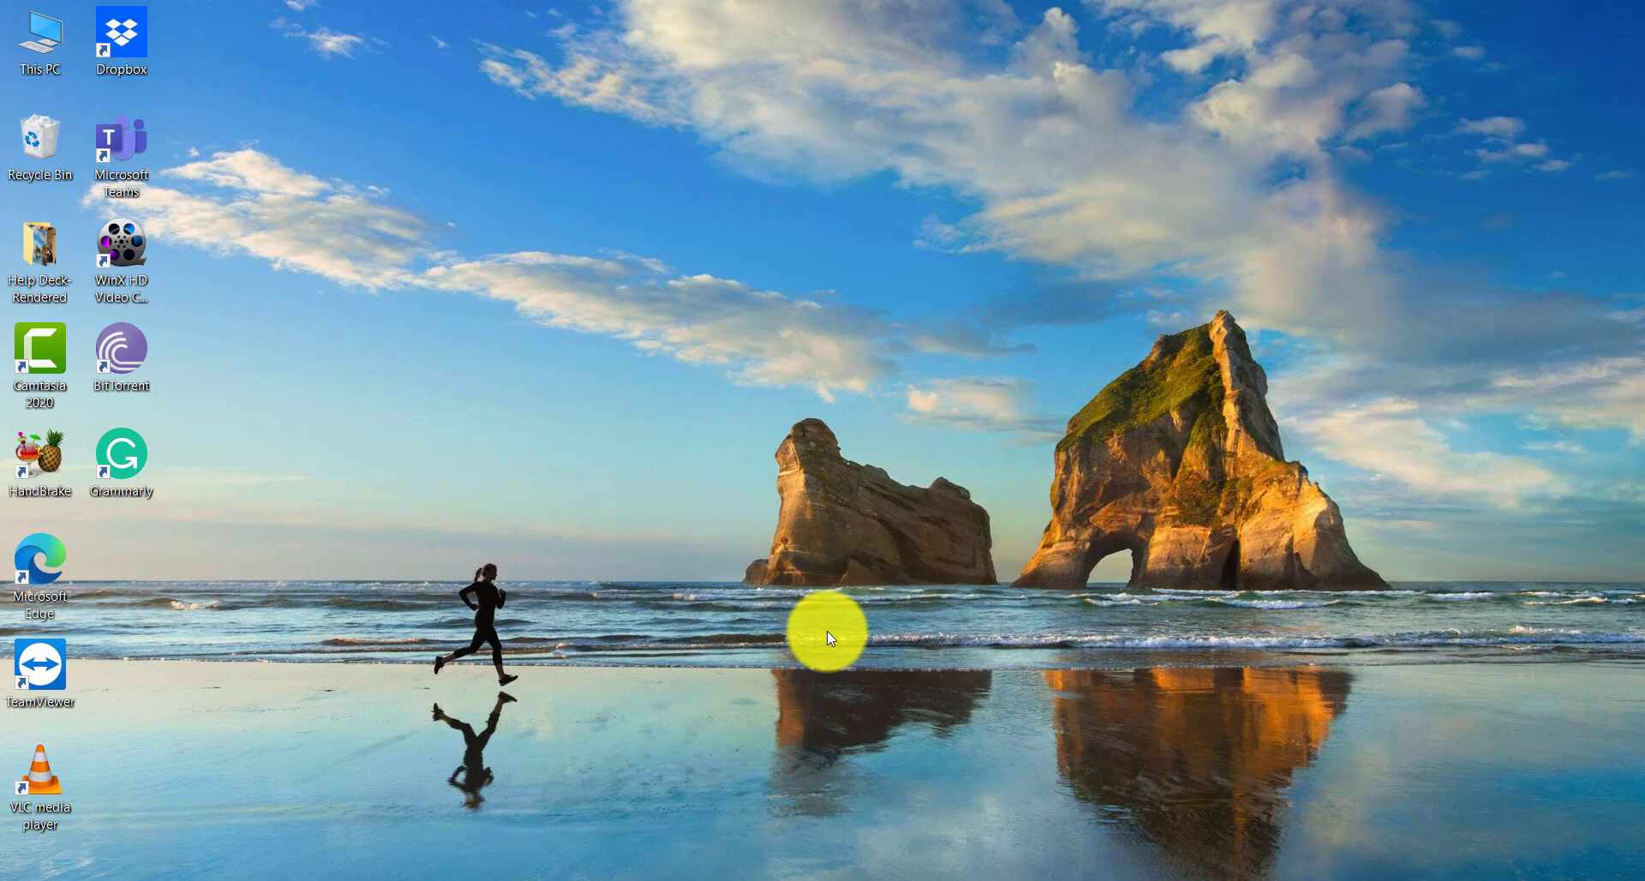
mouse_move(555, 871)
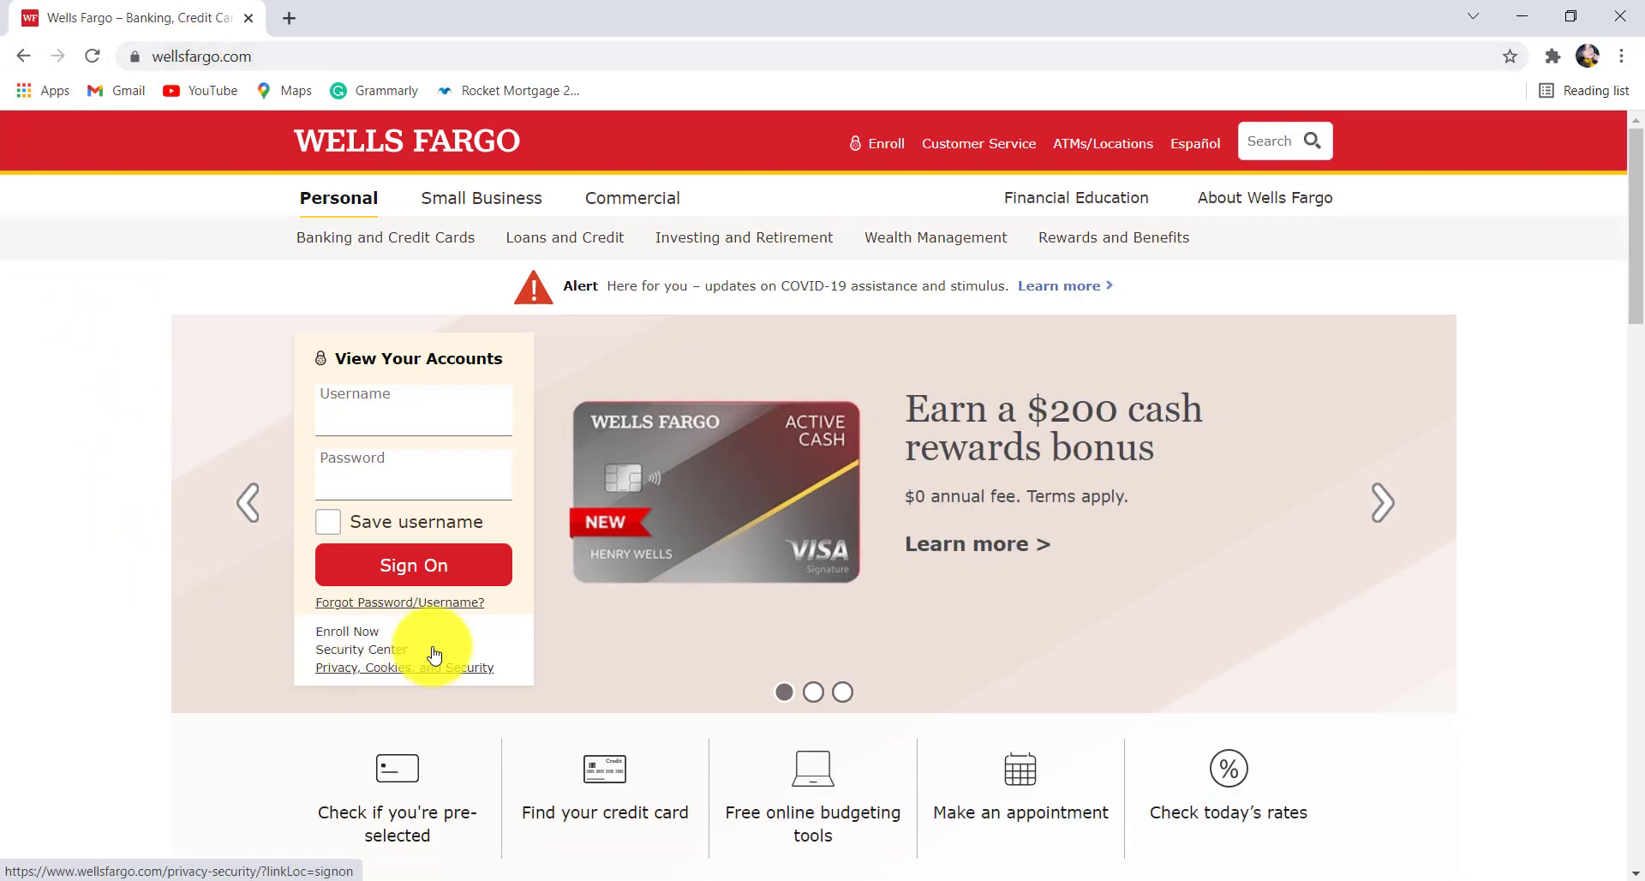
Go to the Forgot Password/Username help page from the Wells Fargo home Sign On box.
left_click(374, 601)
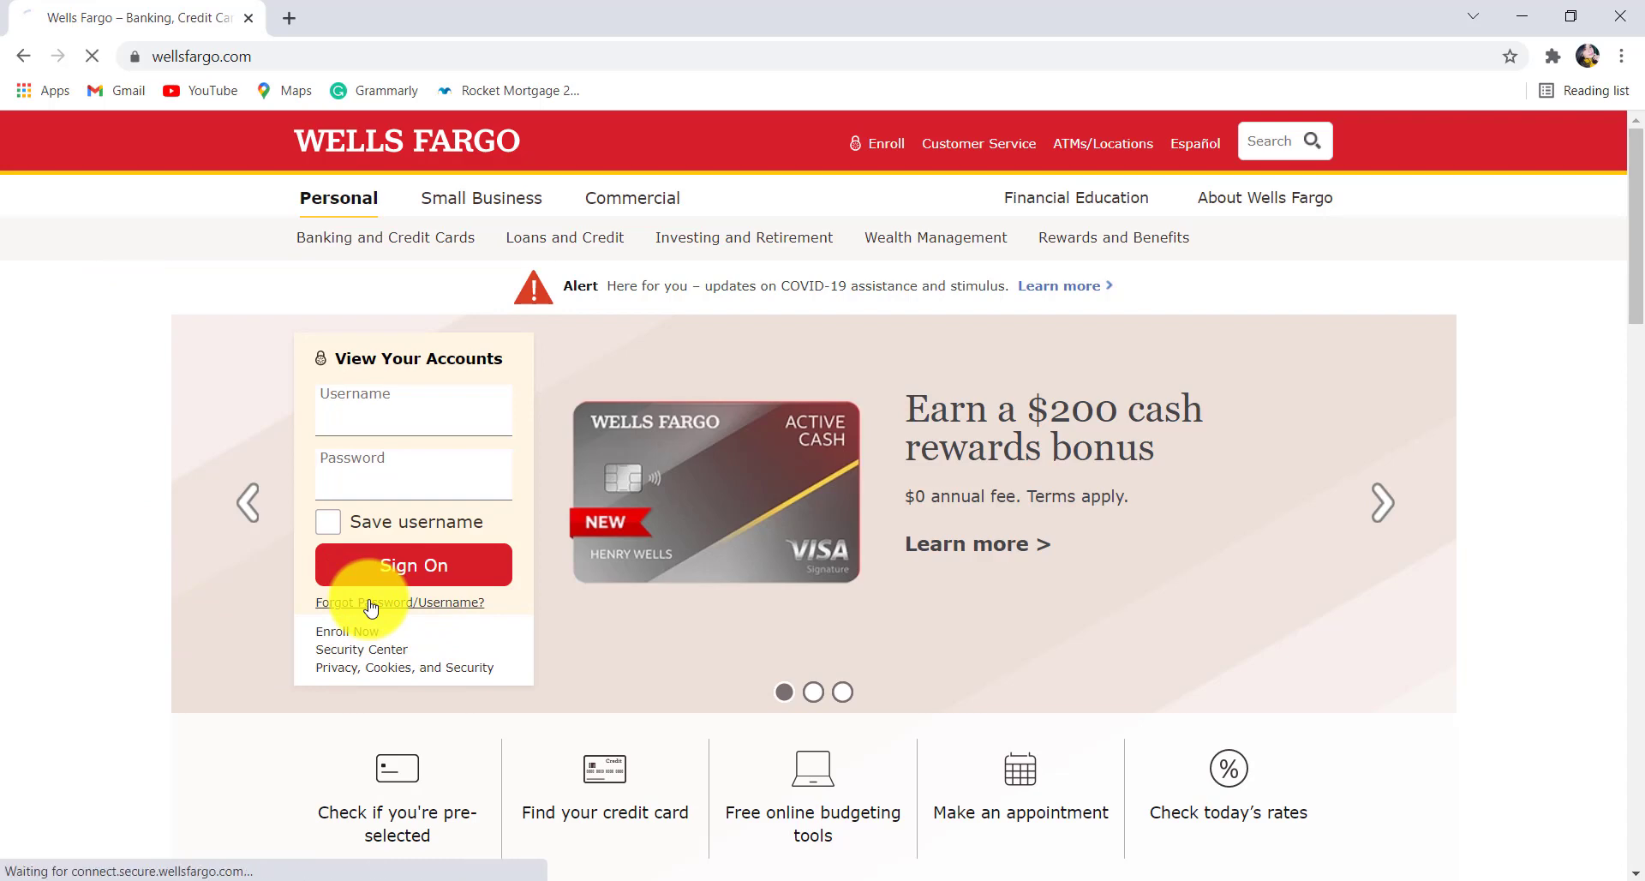
left_click(399, 602)
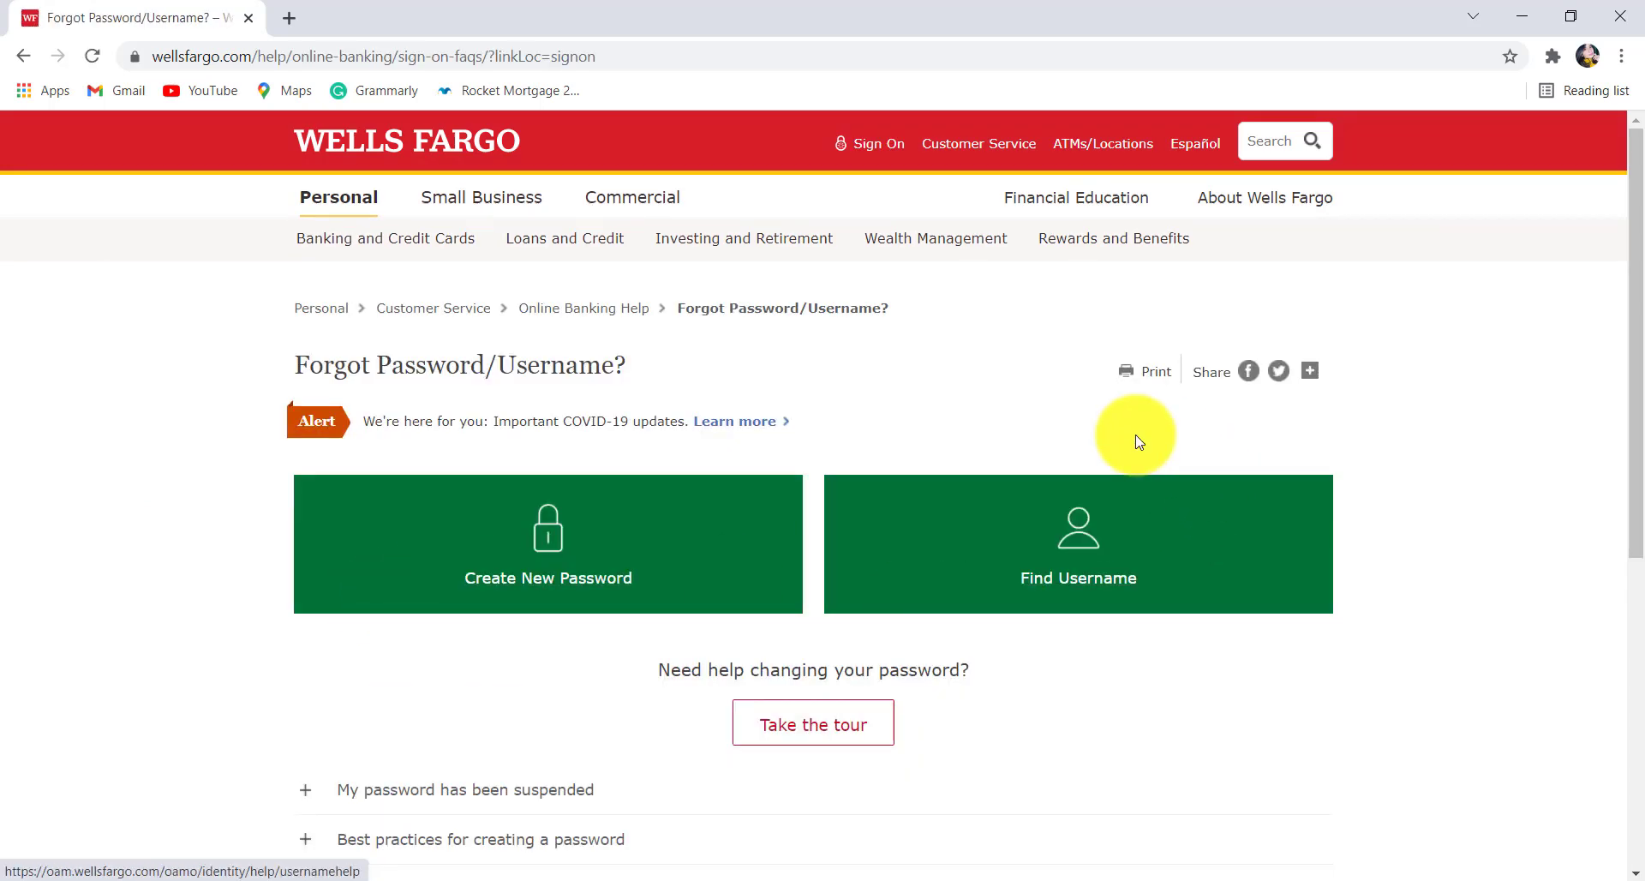
mouse_move(1110, 579)
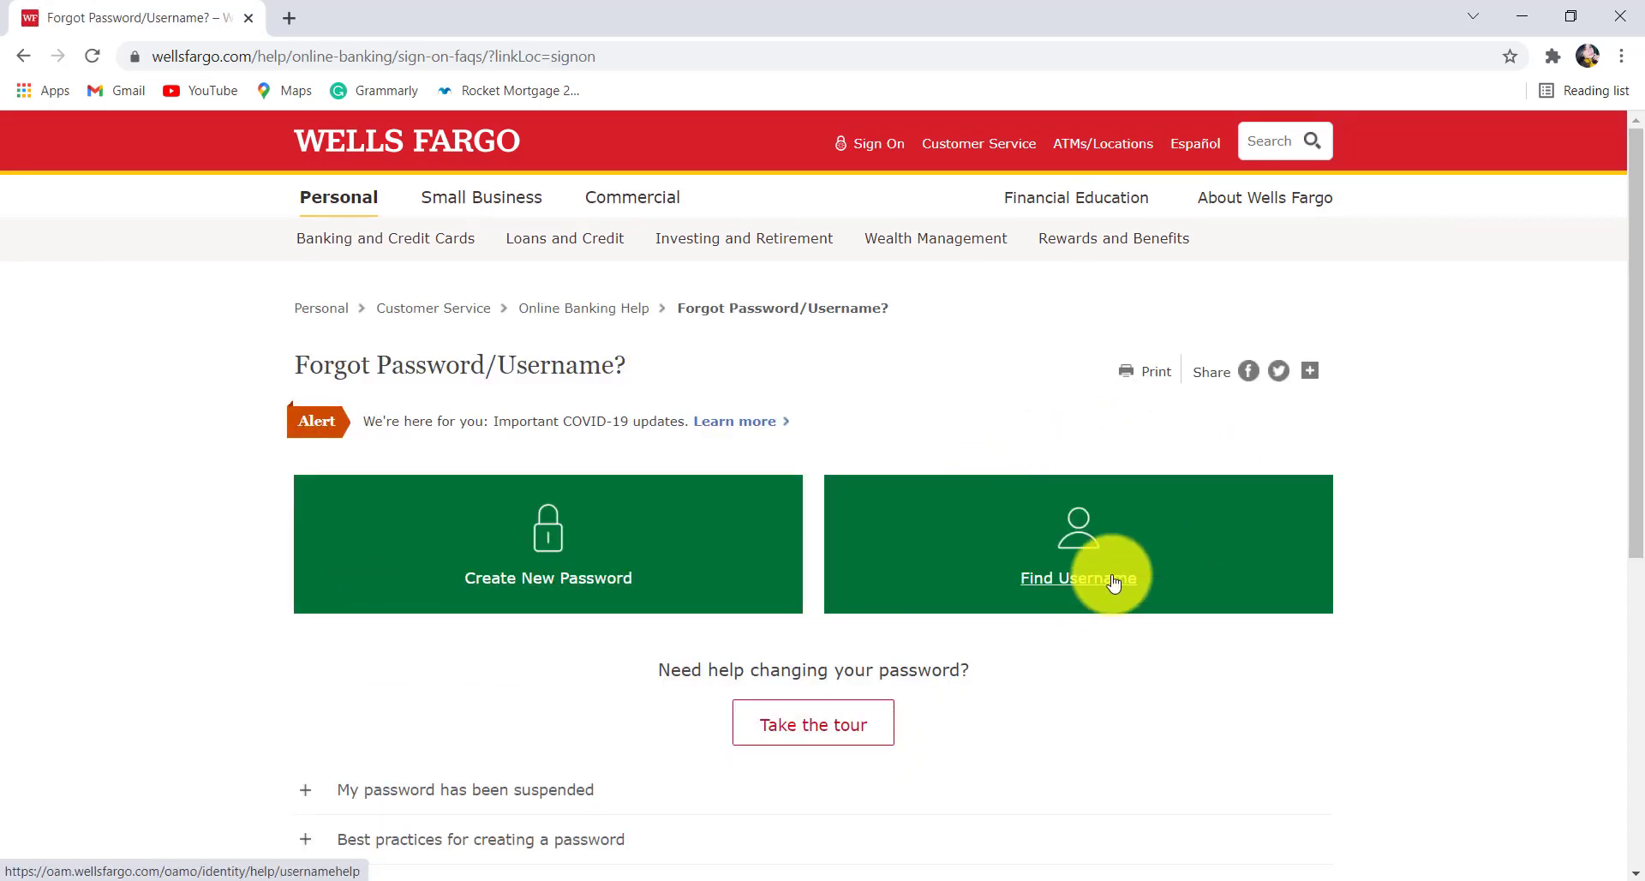
Choose Find Username to reach the form asking for SSN/ITIN and password.
left_click(1080, 577)
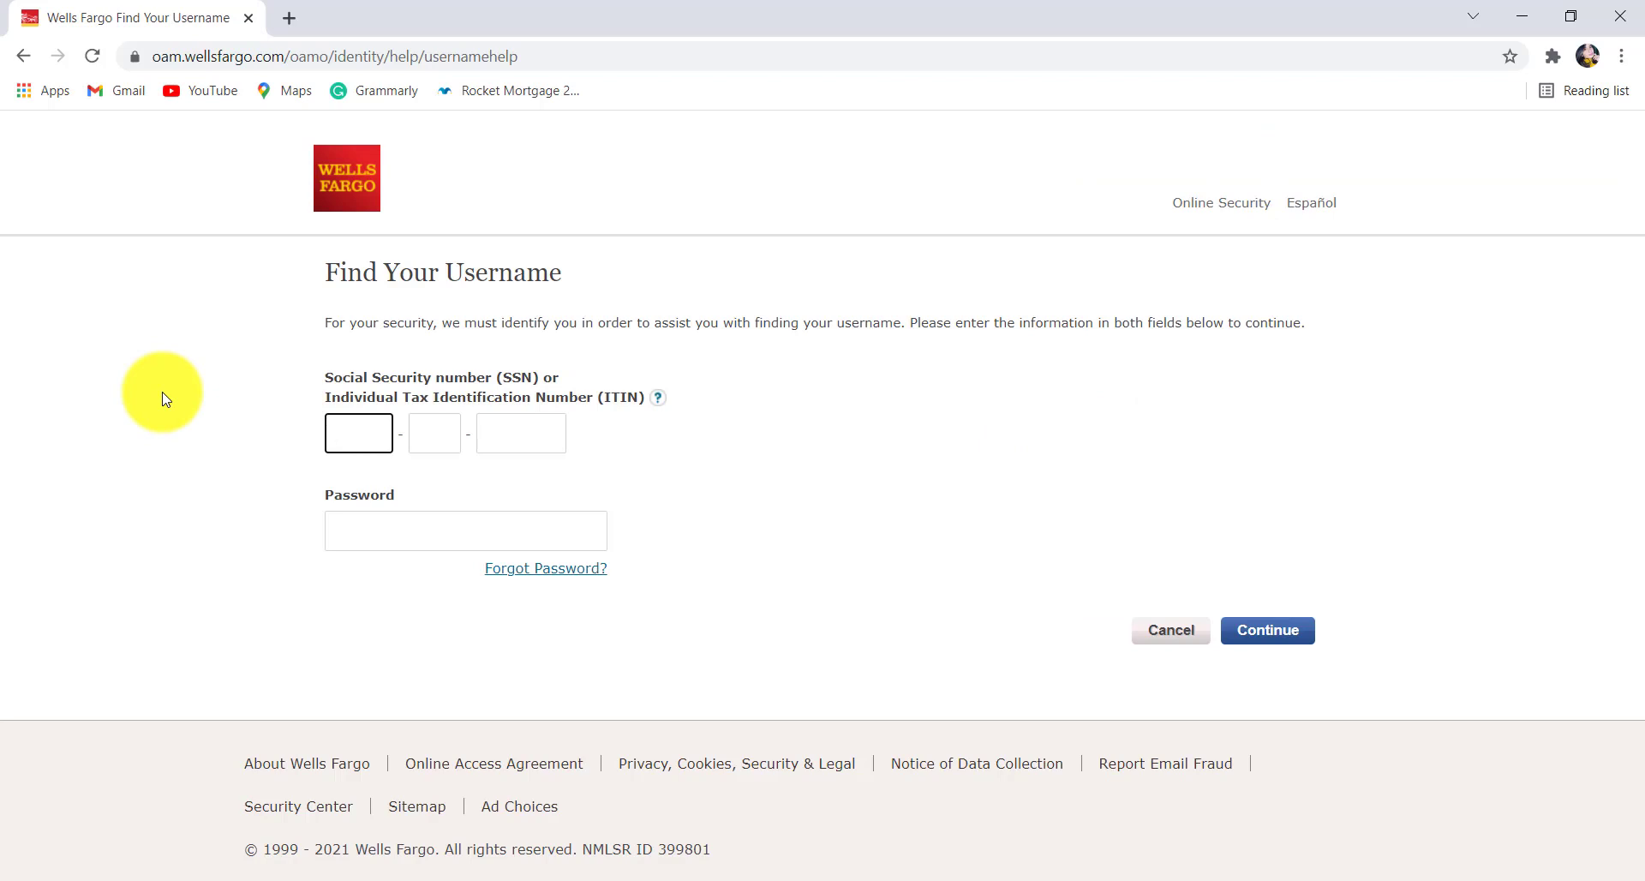
mouse_move(238, 437)
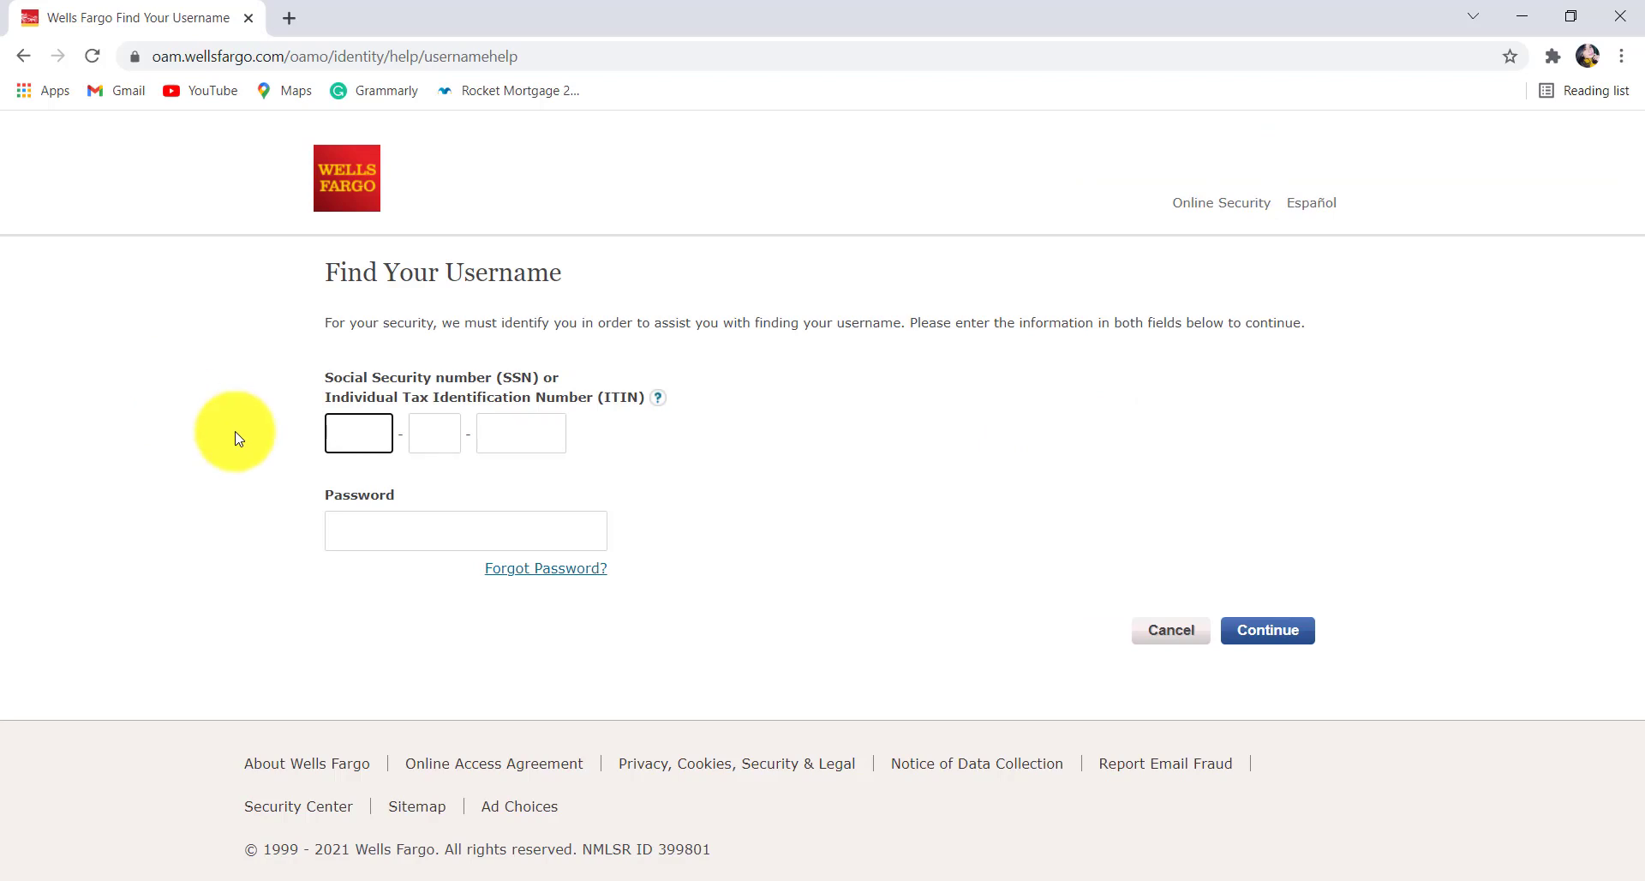
left_click(358, 431)
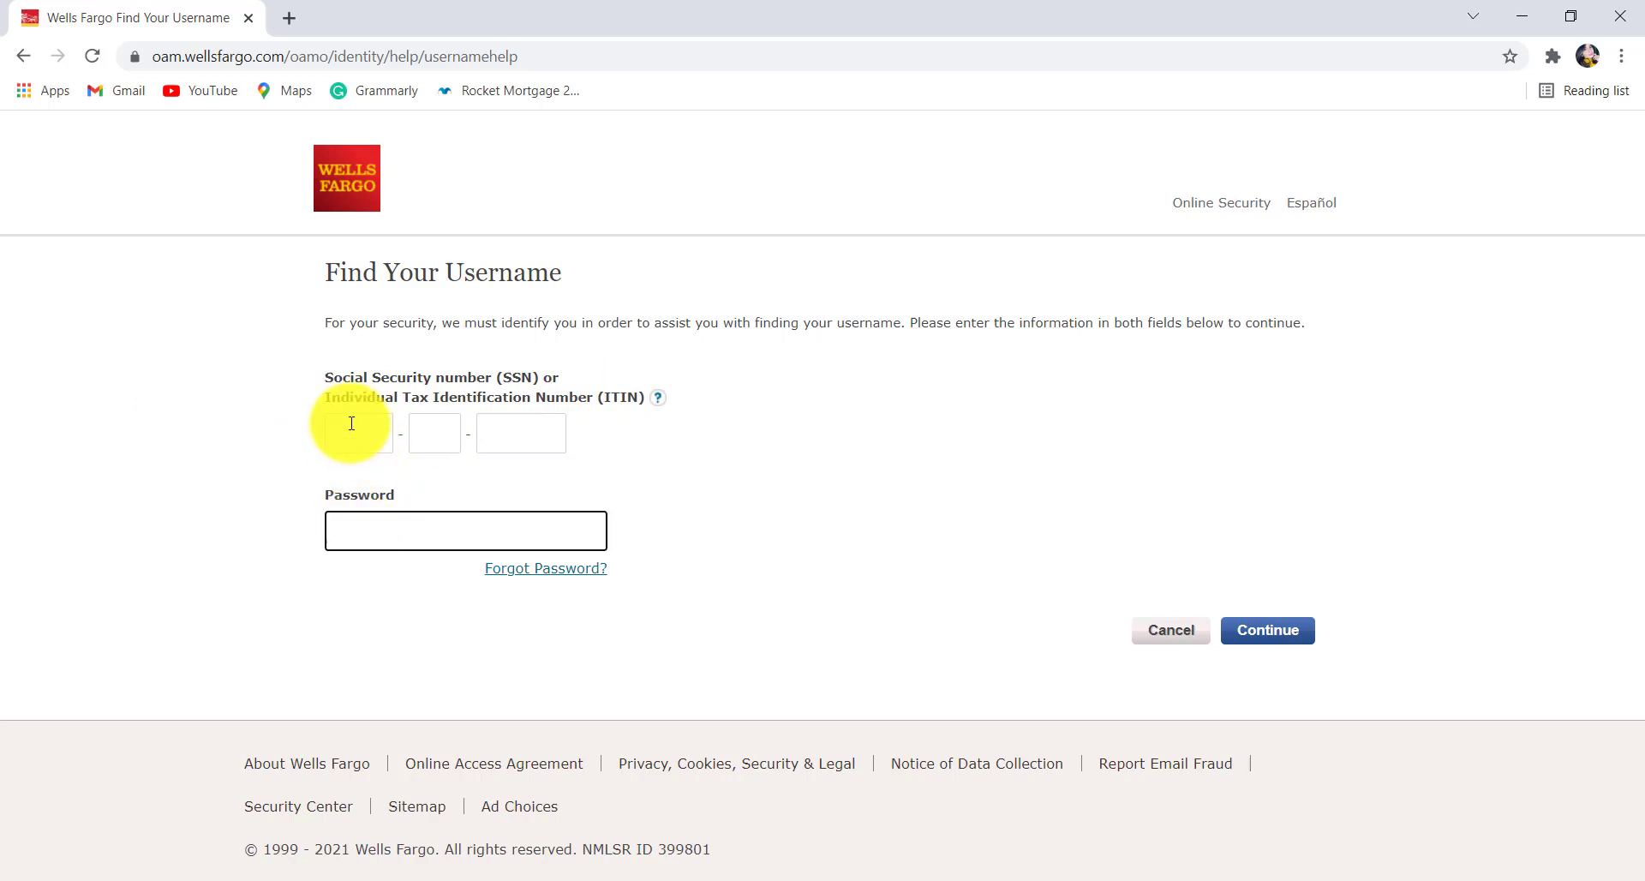
mouse_move(559, 434)
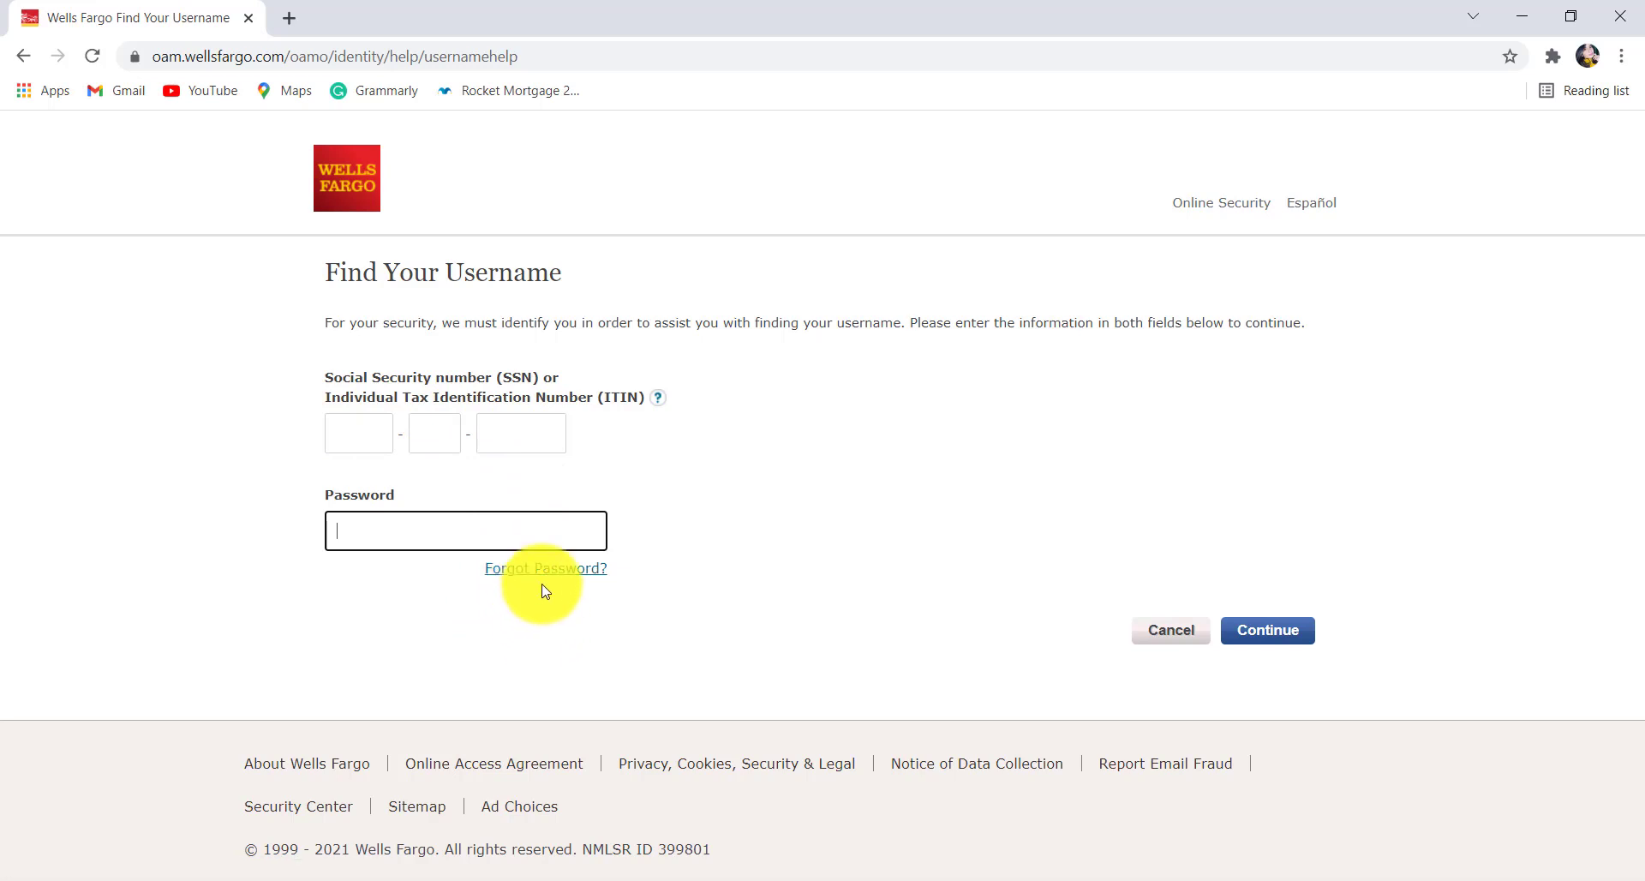
mouse_move(572, 391)
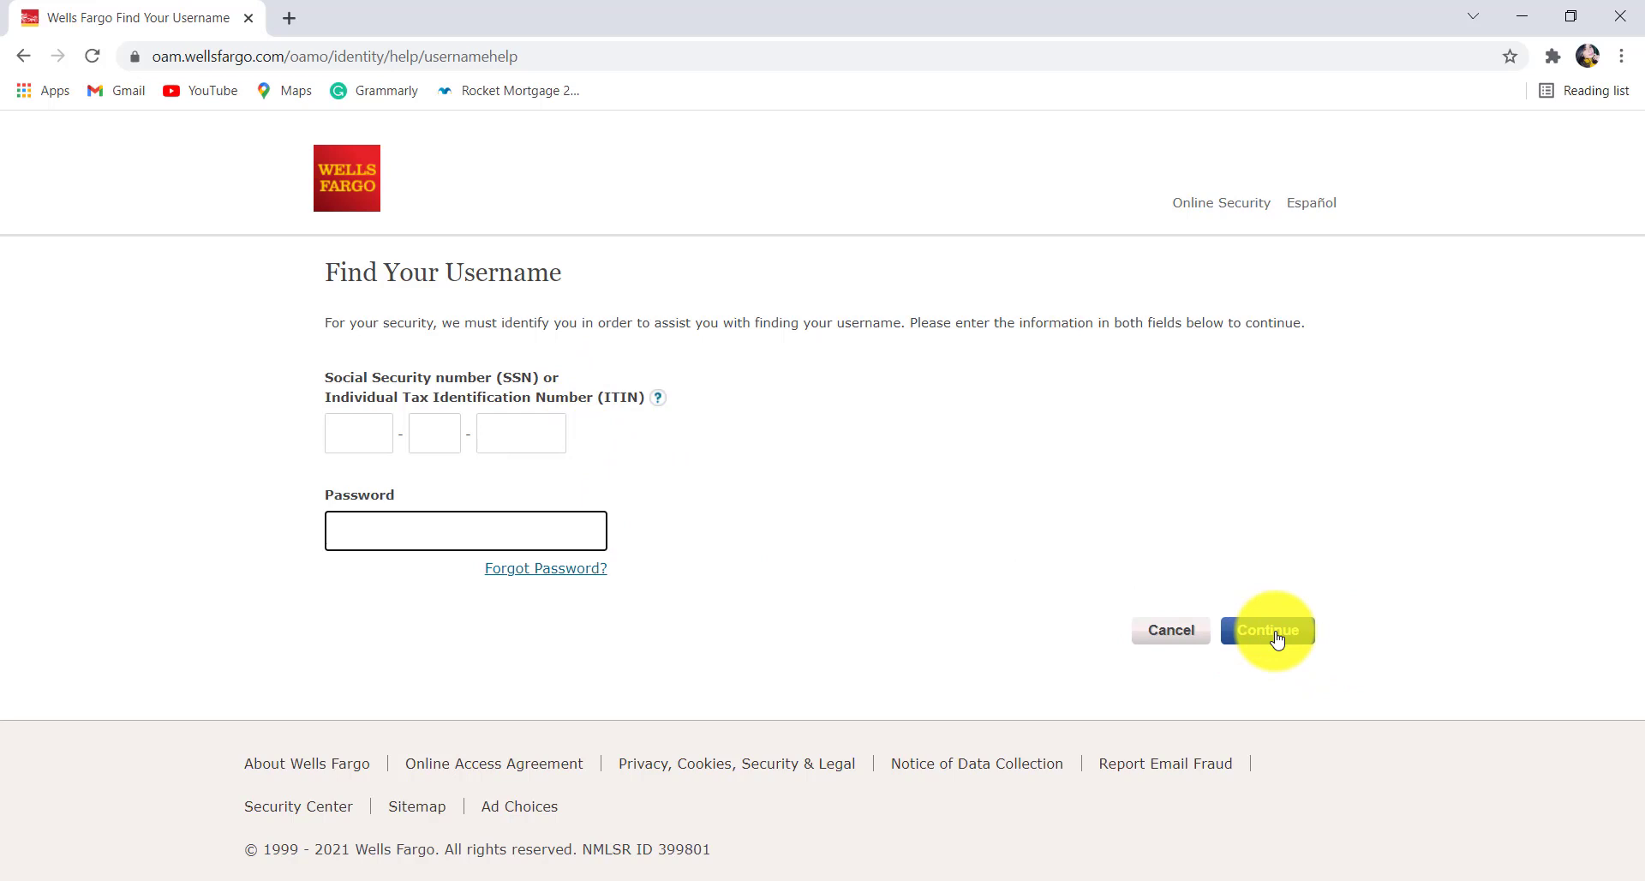
mouse_move(792, 576)
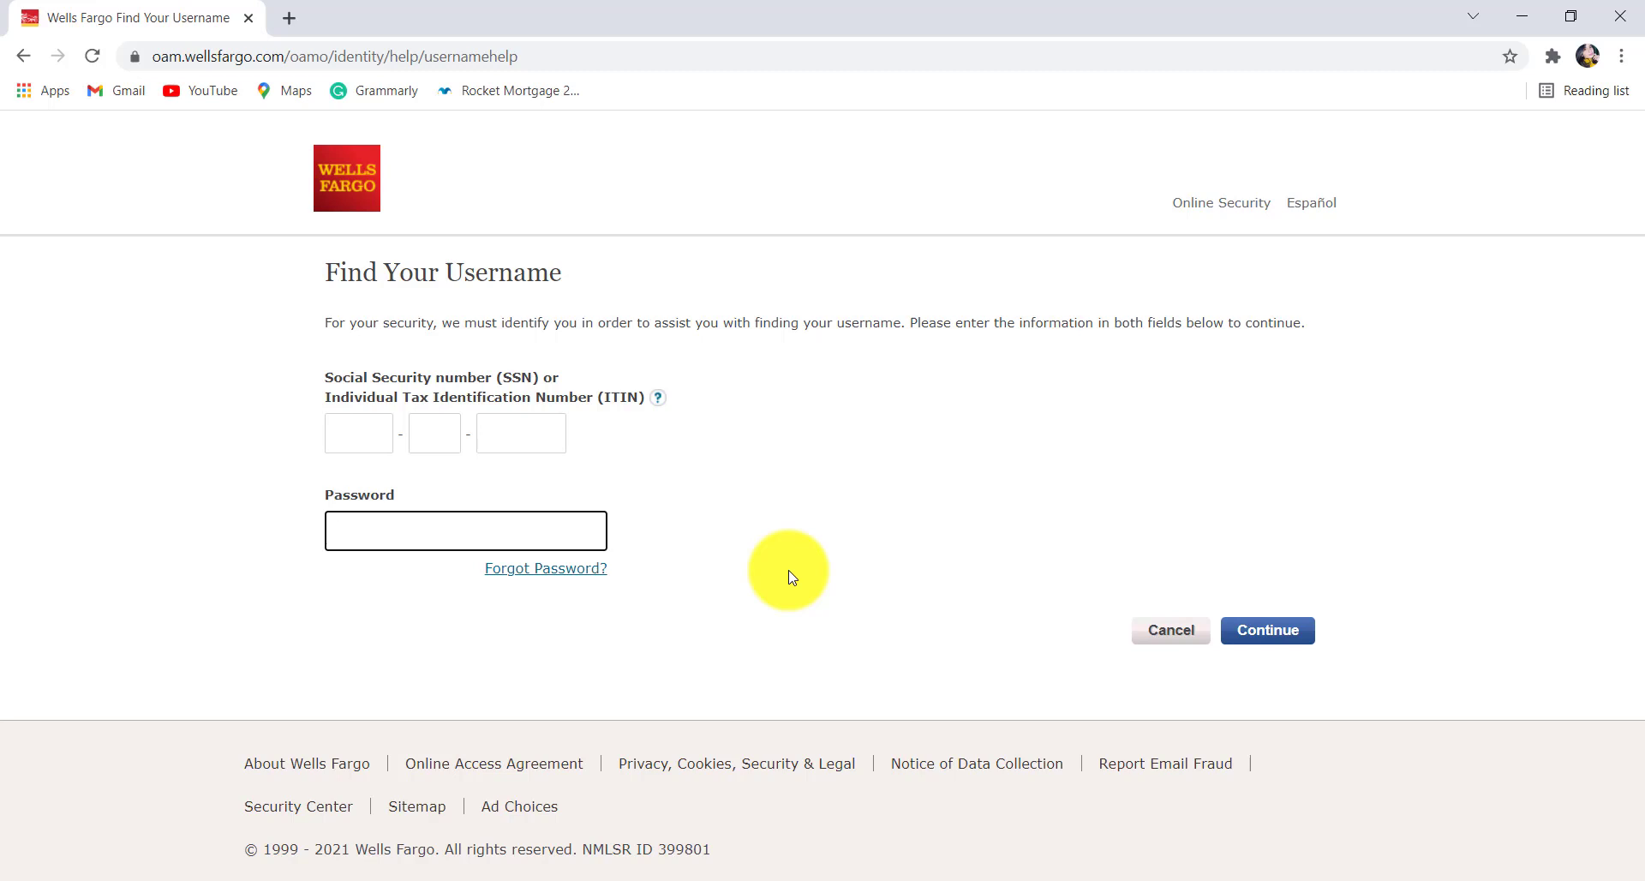
left_click(466, 530)
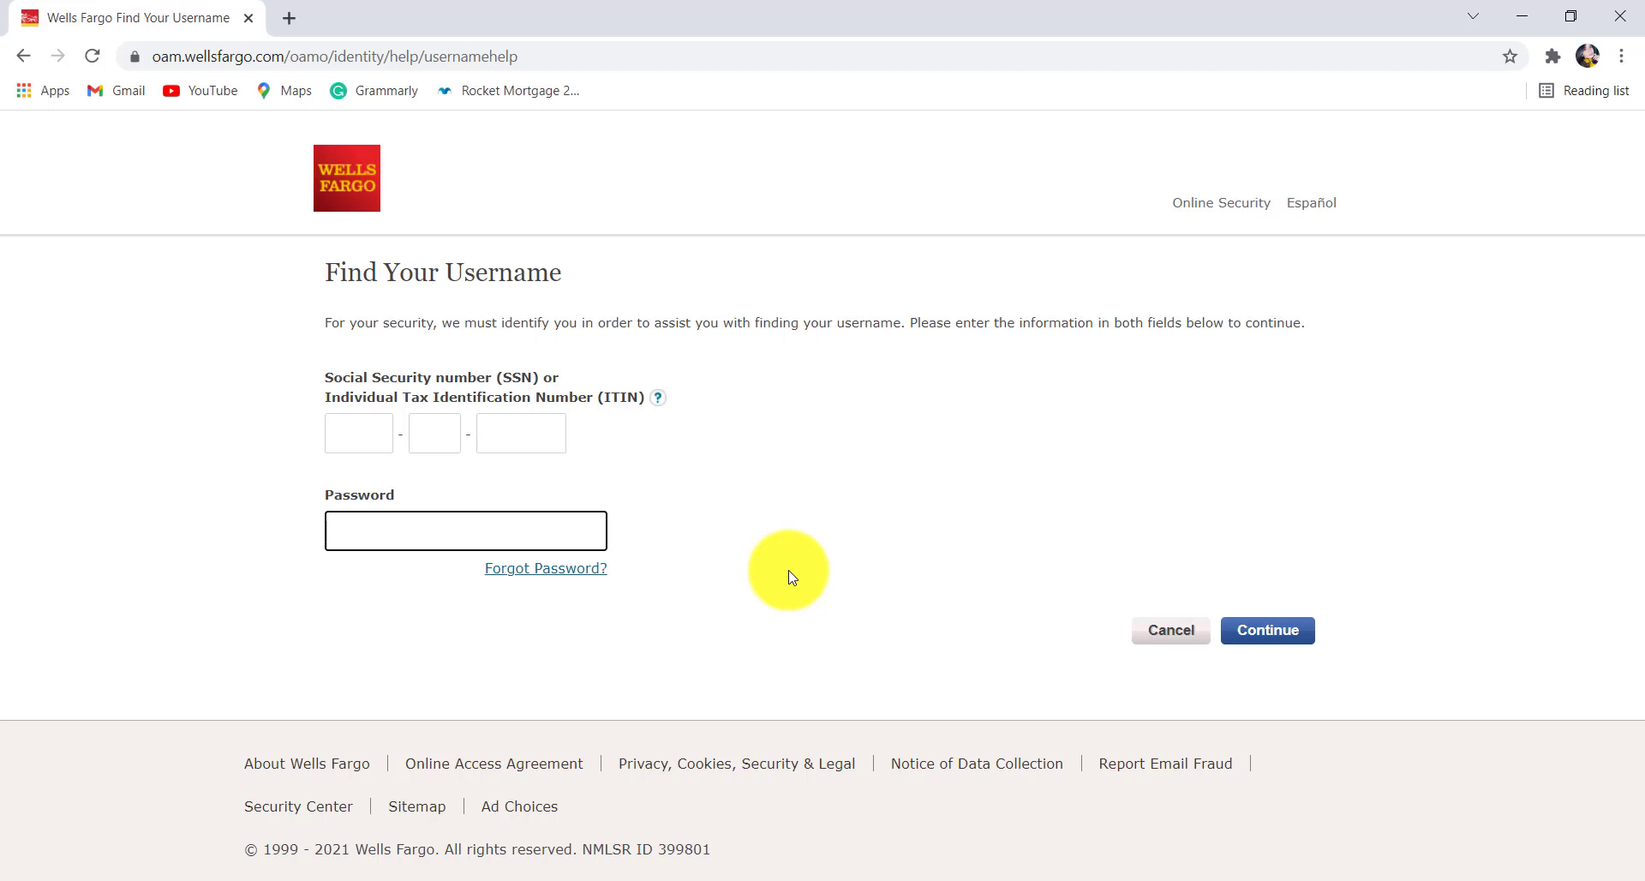
left_click(466, 529)
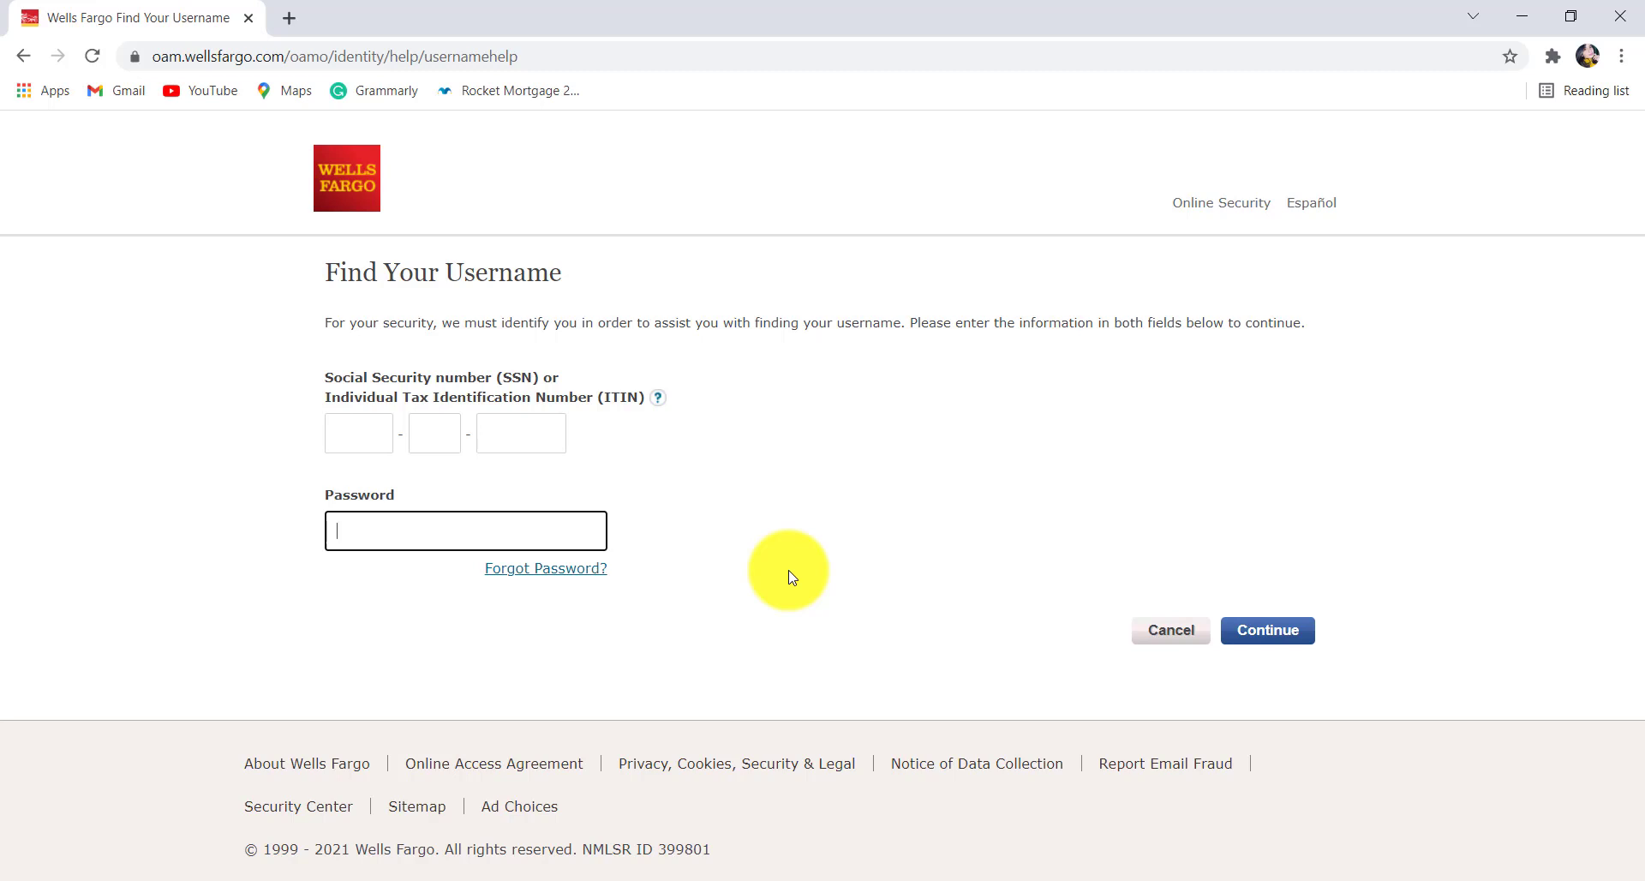